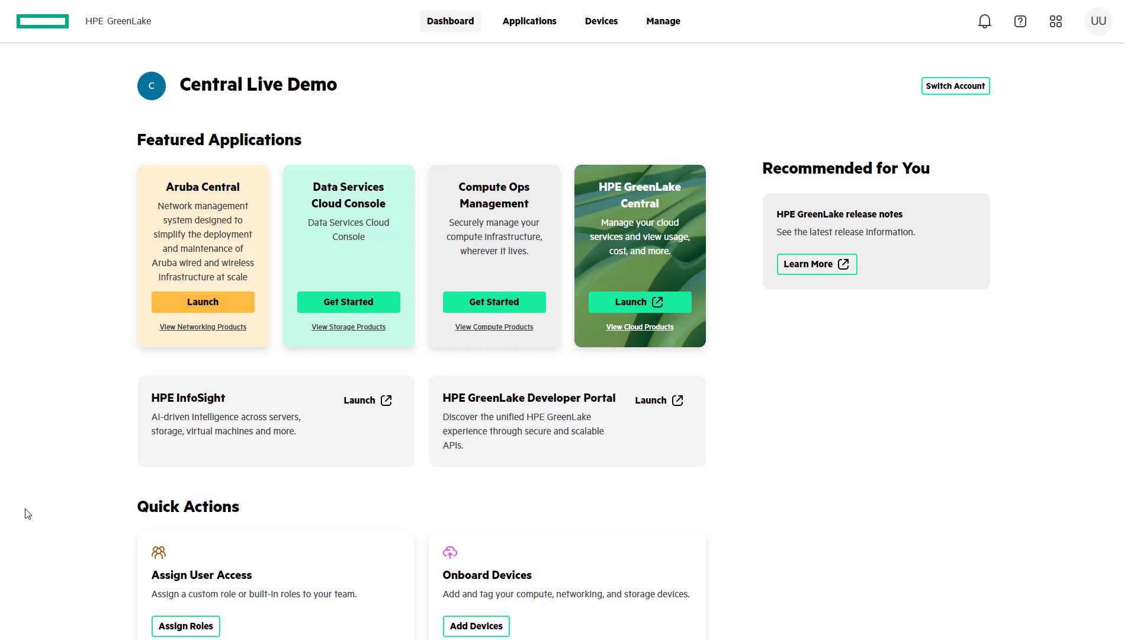
mouse_move(42, 496)
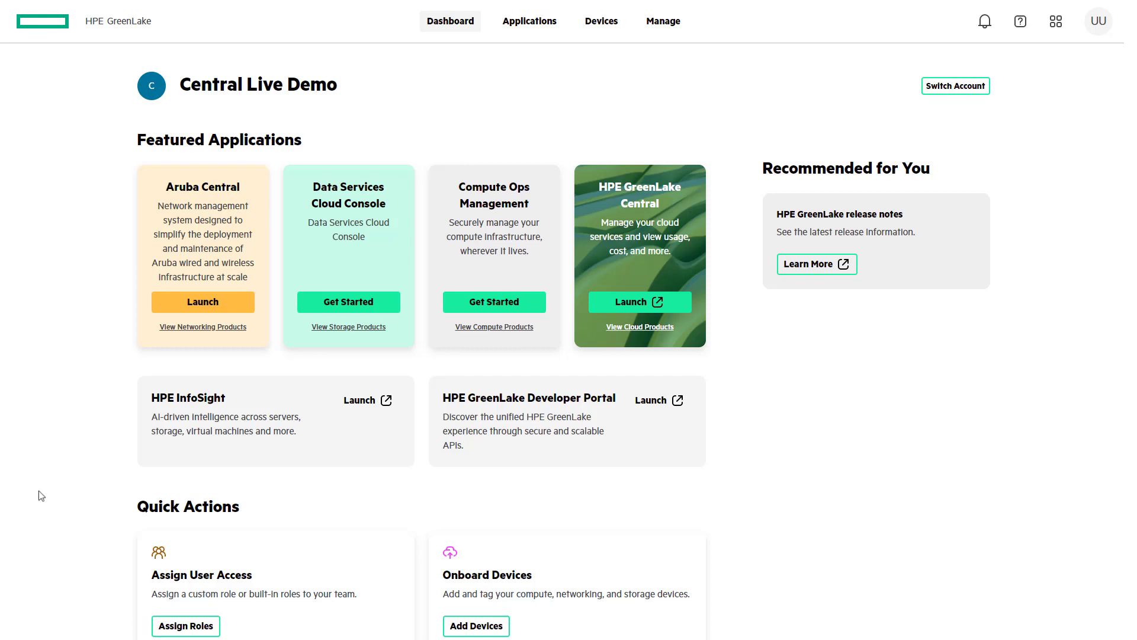
mouse_move(174, 317)
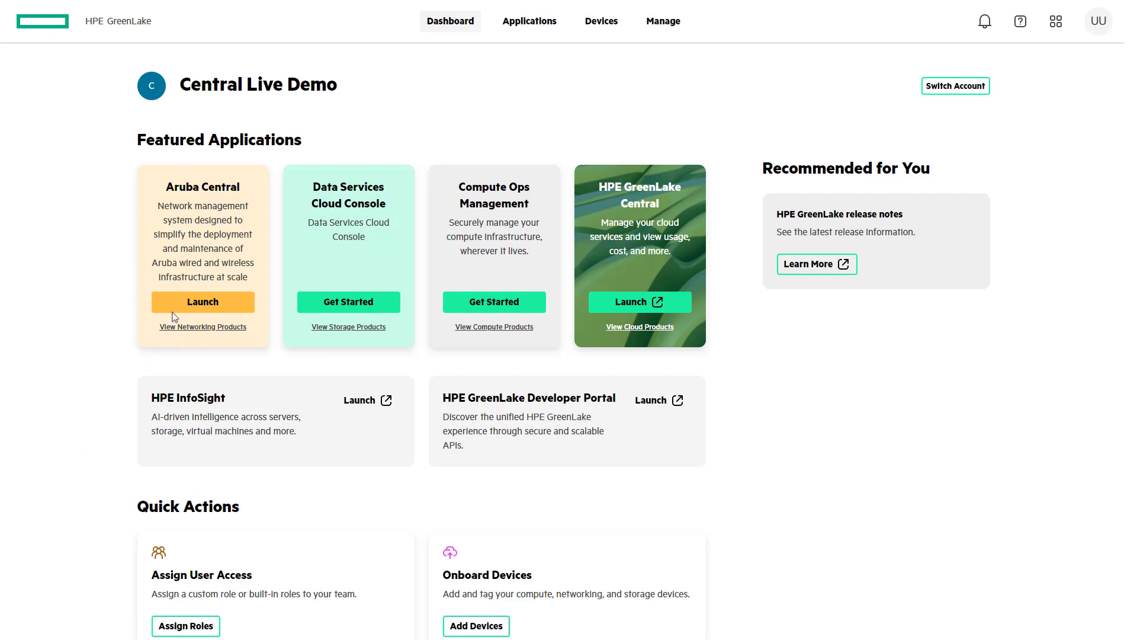
mouse_move(181, 308)
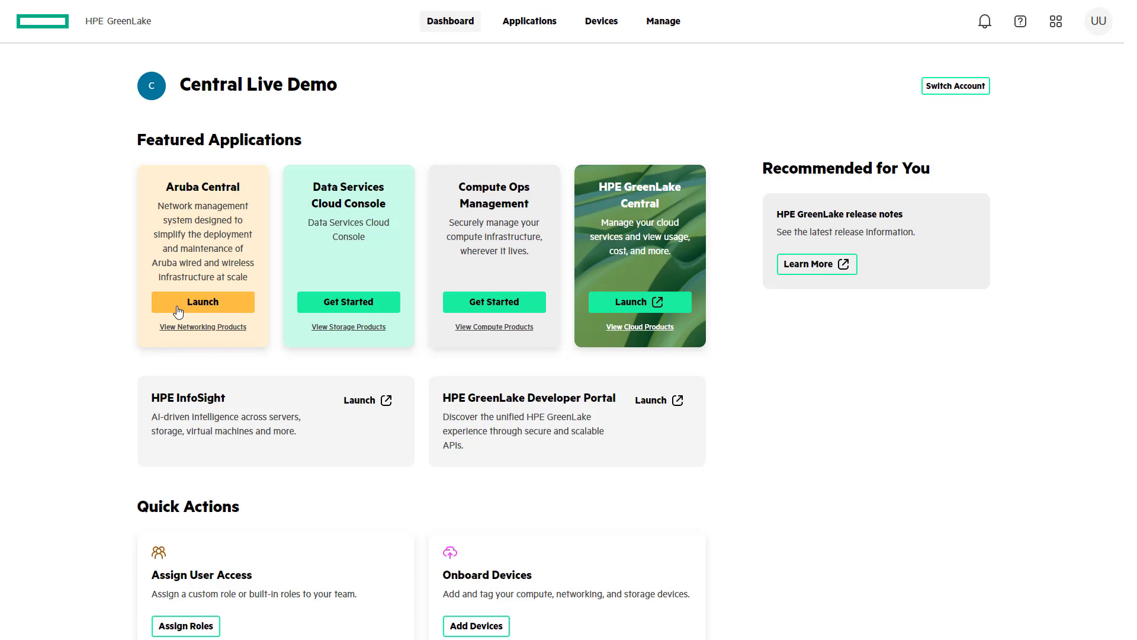
Launch Aruba Central to reach the global network health map of 12 sites
click(202, 302)
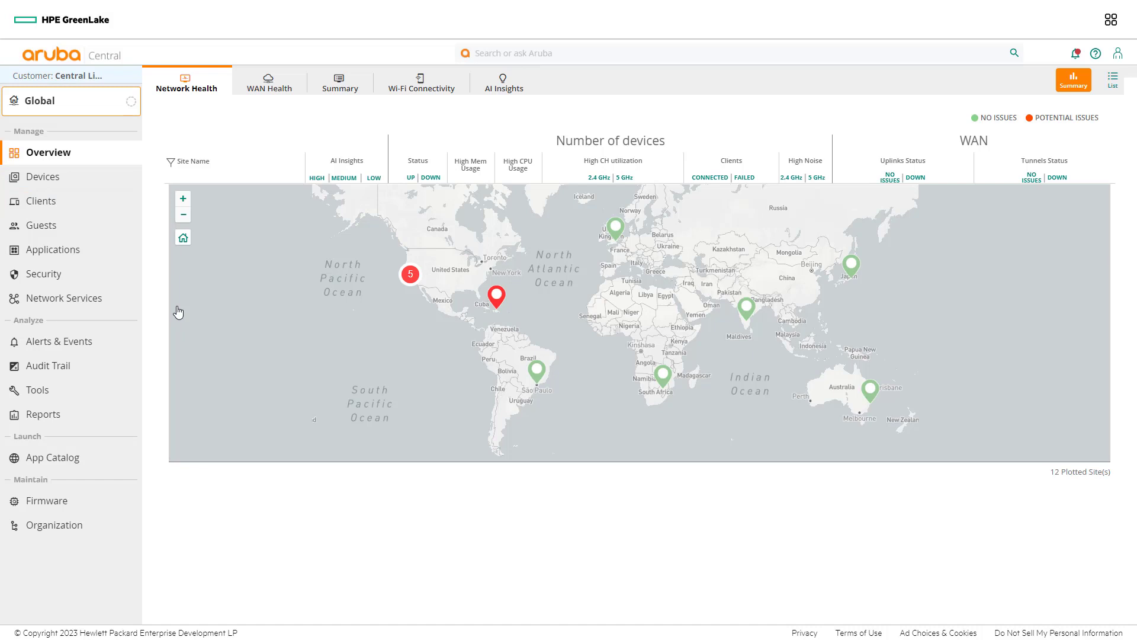
mouse_move(164, 292)
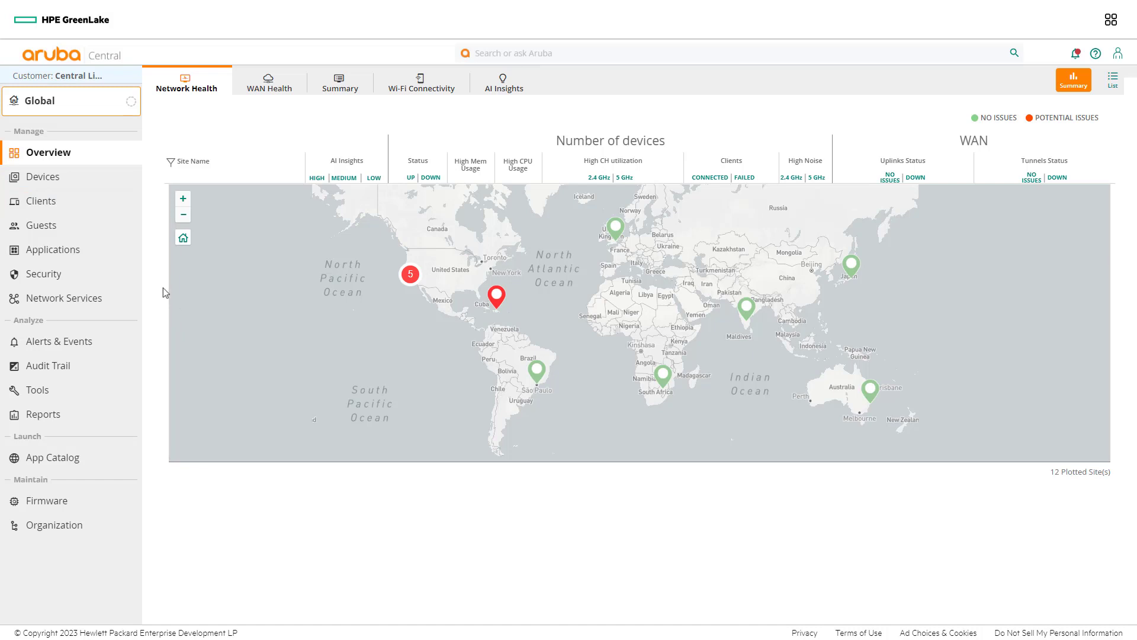
Go to the global Clients list covering the past 3 hours
click(43, 202)
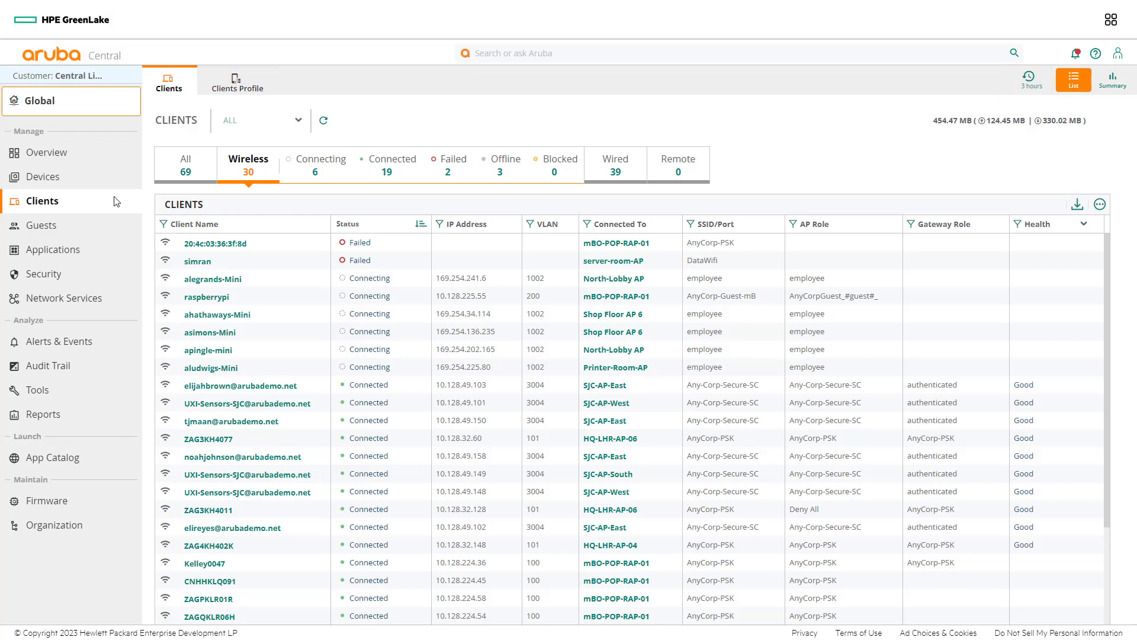
mouse_move(670, 132)
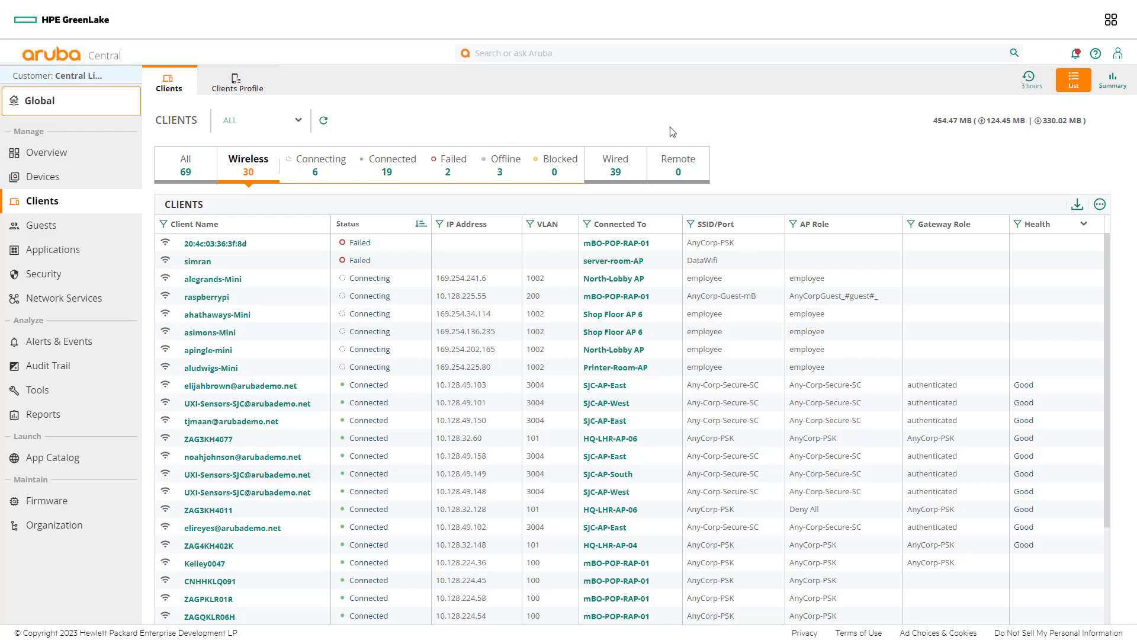
mouse_move(1031, 79)
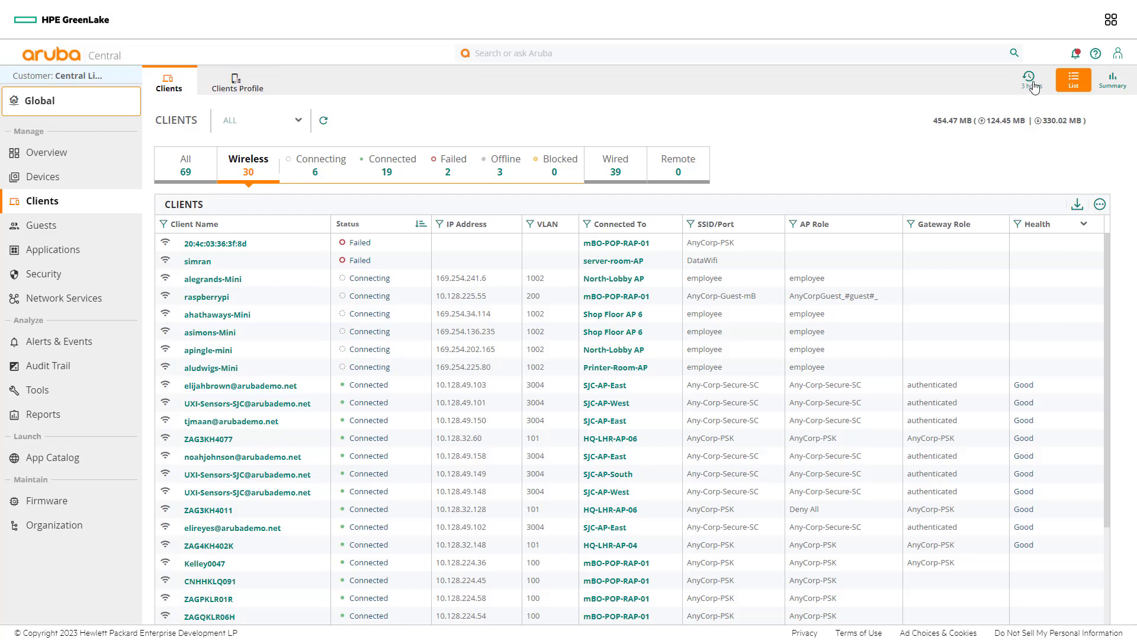
Set the Clients reporting time range to 1 Week, showing 72 clients
click(1029, 79)
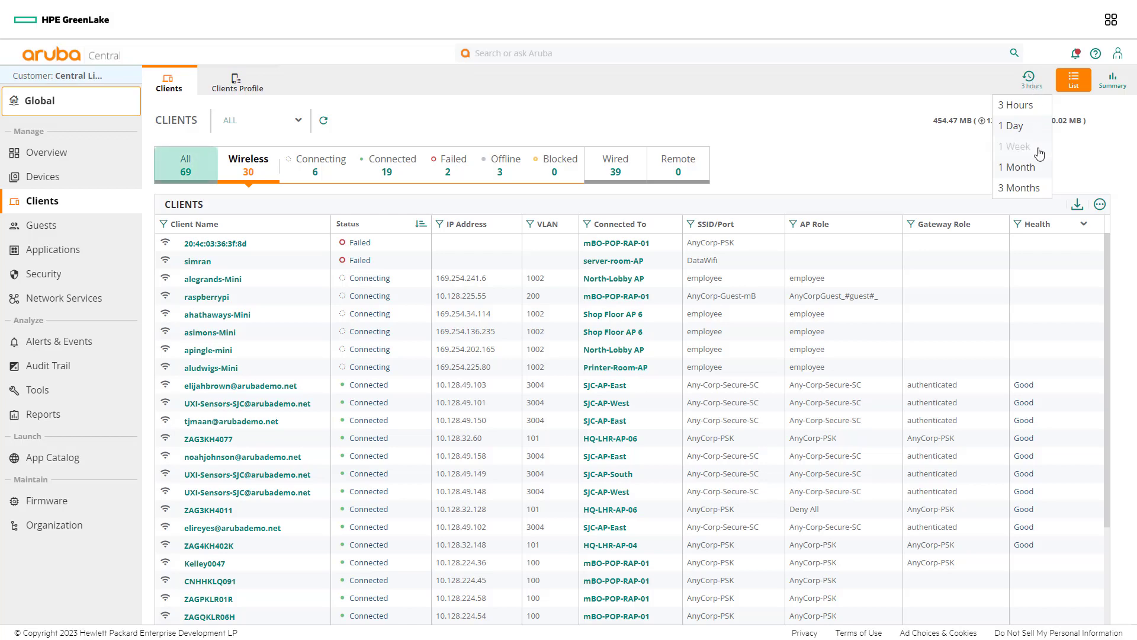
click(1013, 147)
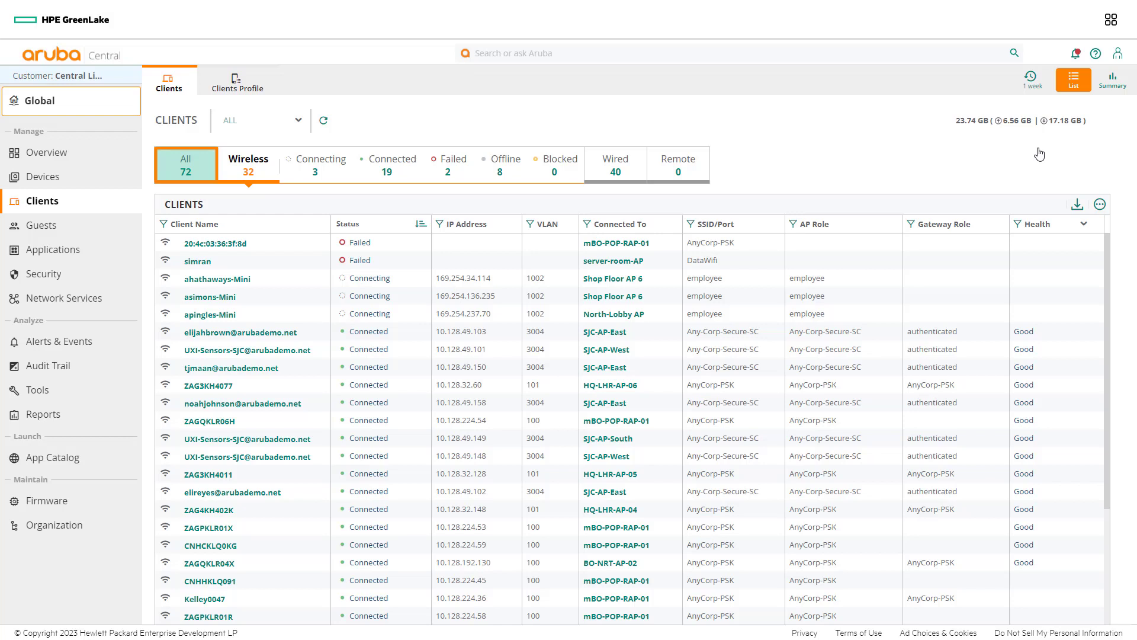
click(248, 164)
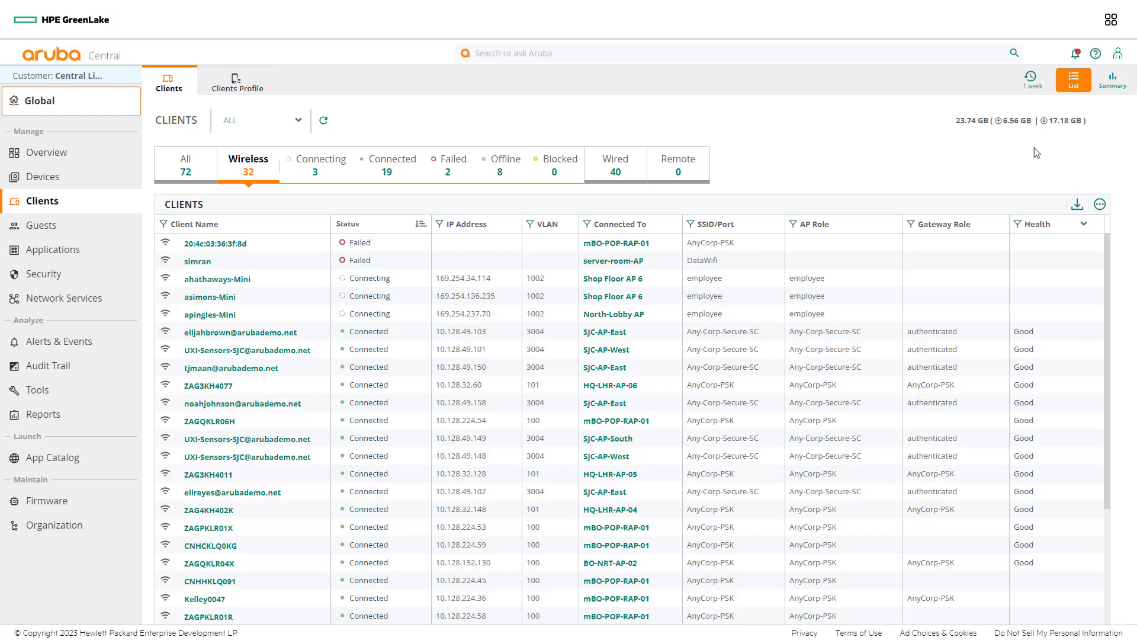
mouse_move(259, 117)
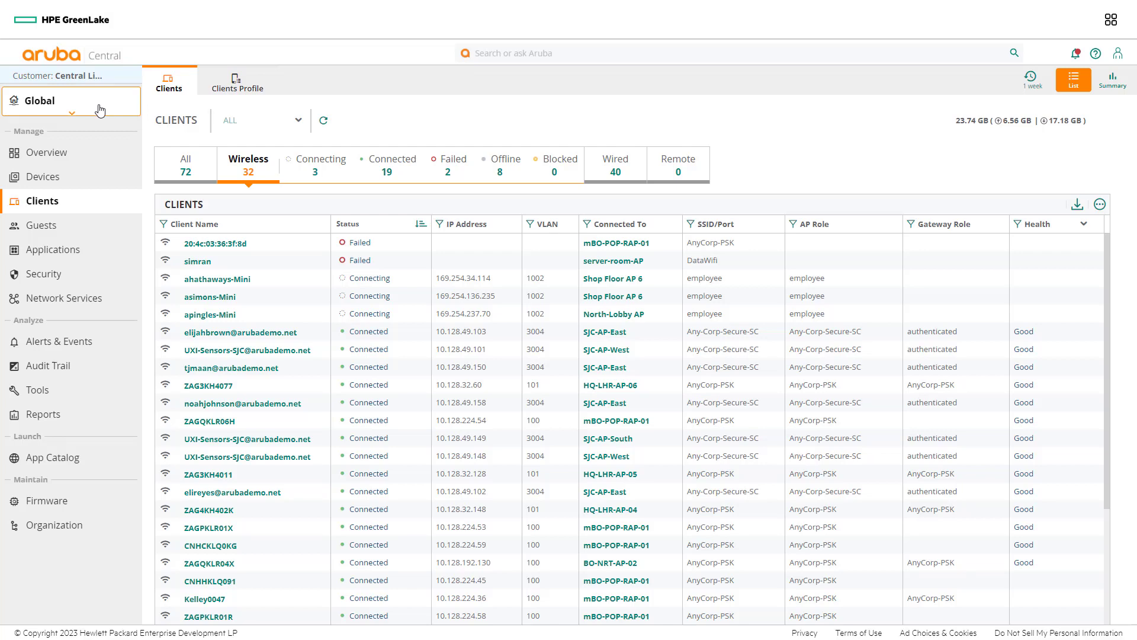
Scope the Clients list from Global to the Any Corp site, showing 30 clients
click(71, 101)
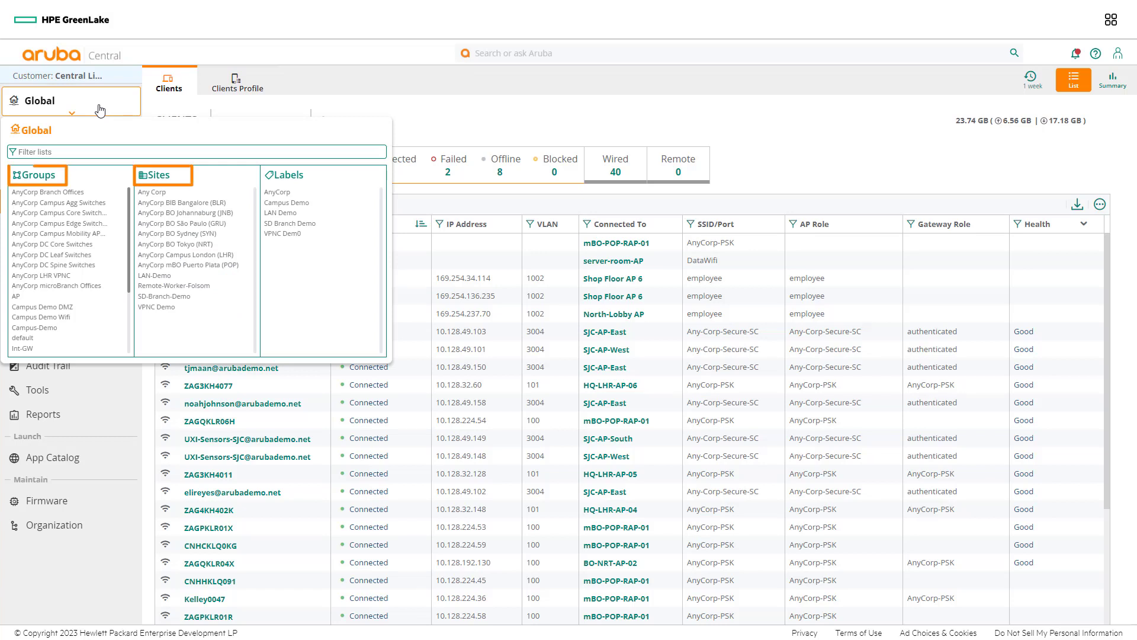
click(285, 176)
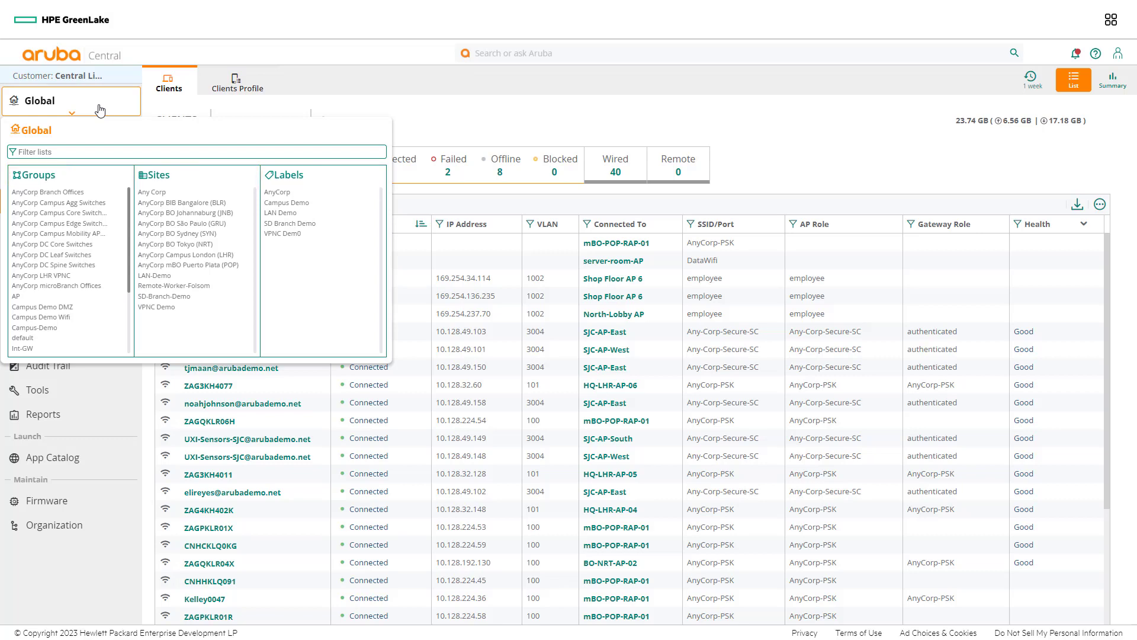
mouse_move(160, 192)
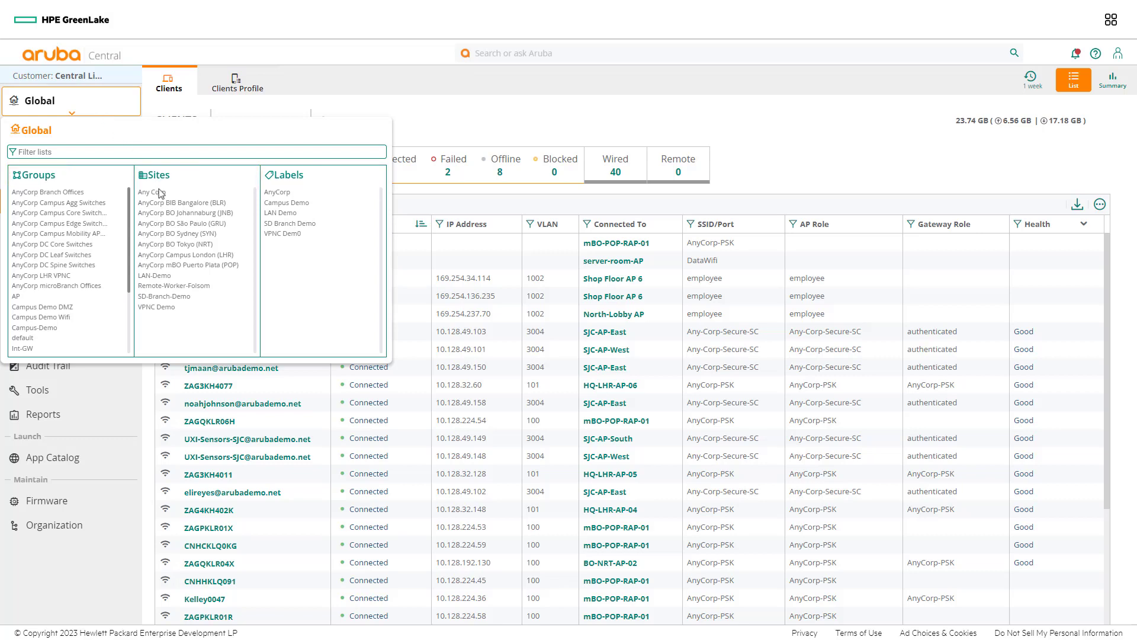
click(151, 192)
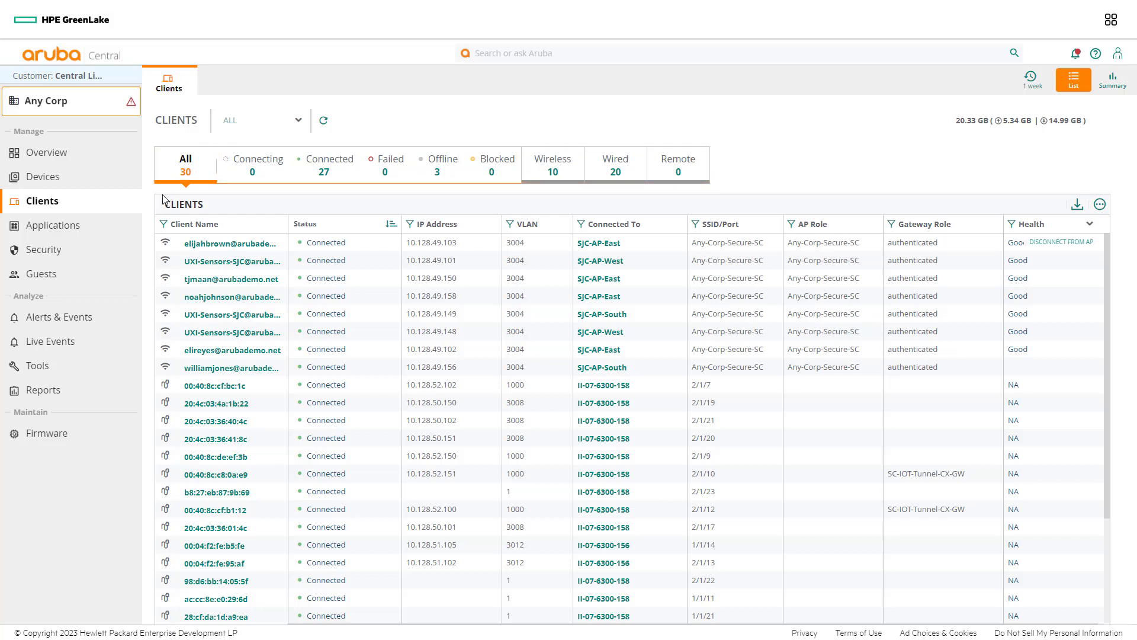
mouse_move(300, 190)
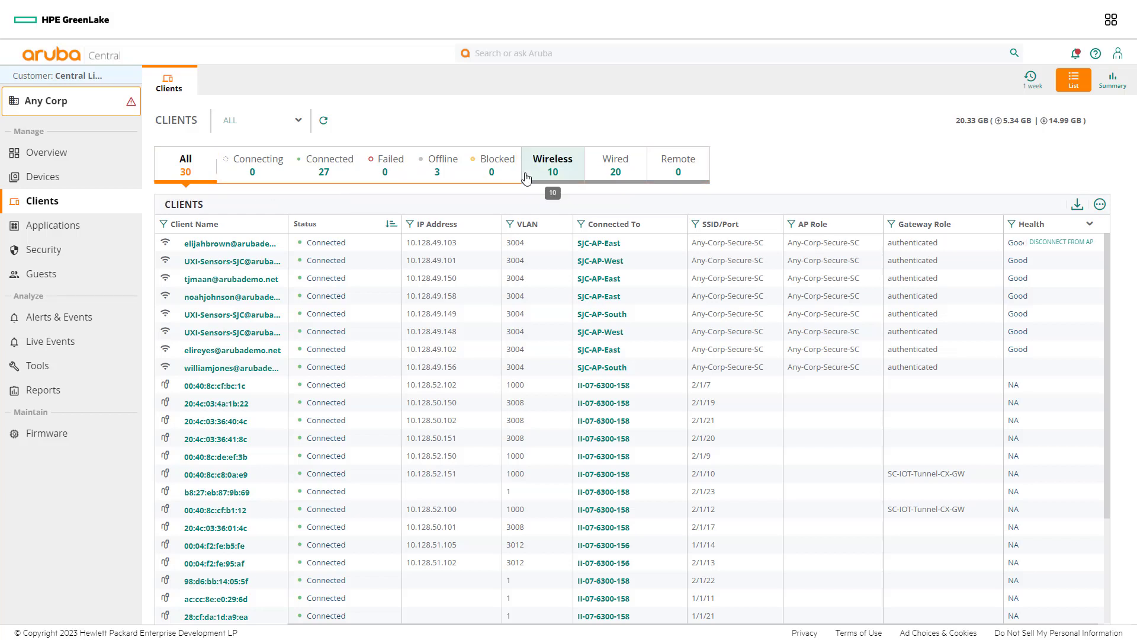
Filter Any Corp clients to wireless, then to the 20 wired clients
click(552, 158)
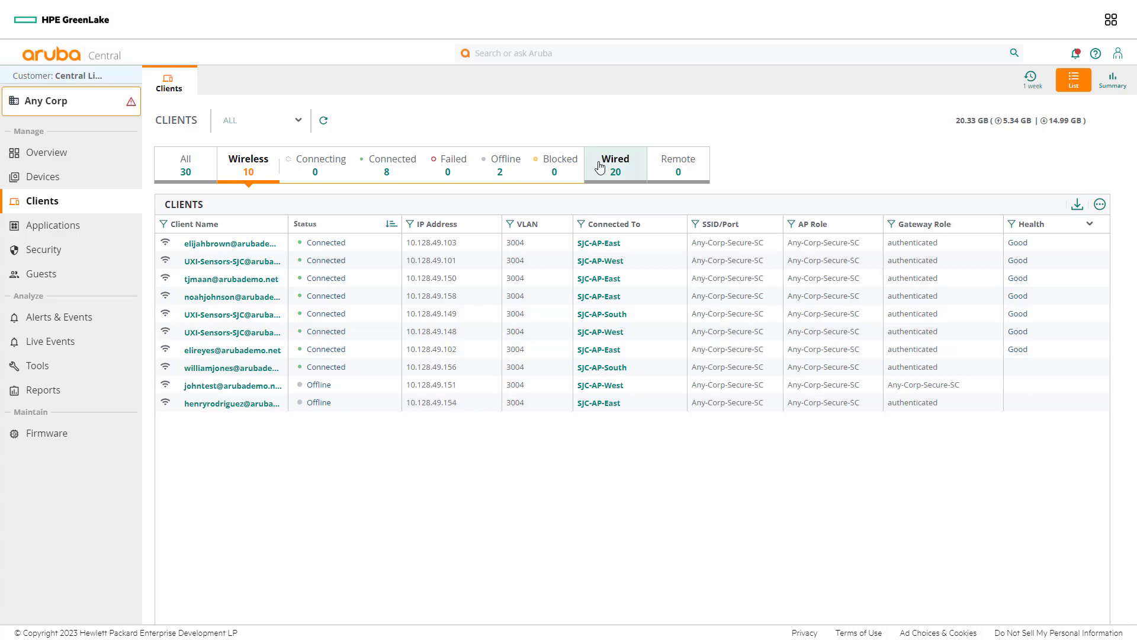
click(615, 158)
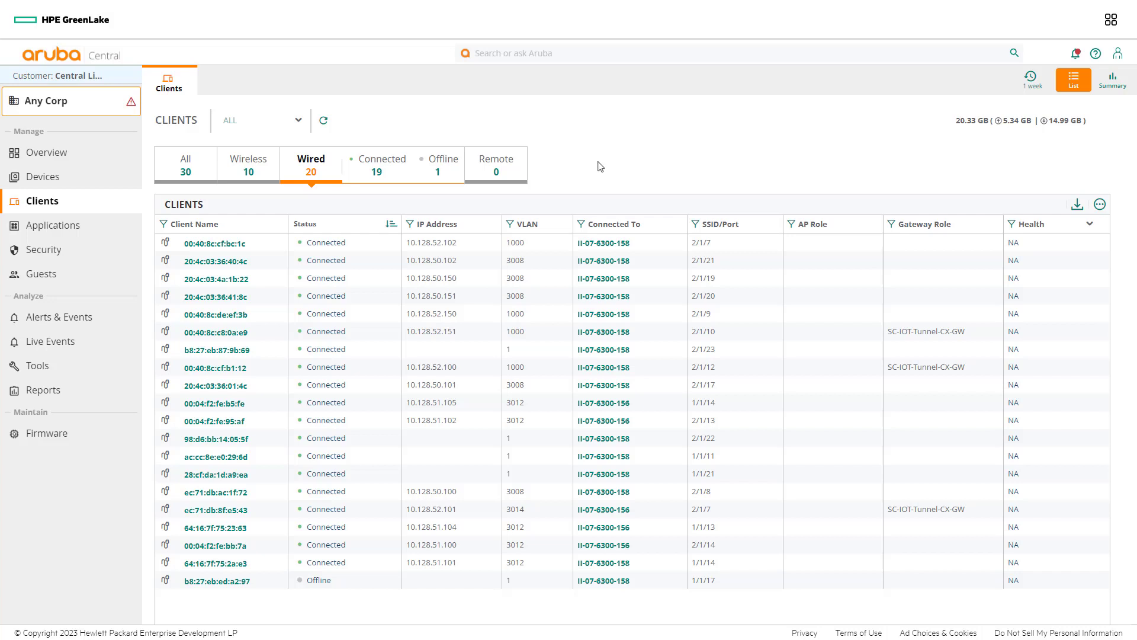
mouse_move(216, 154)
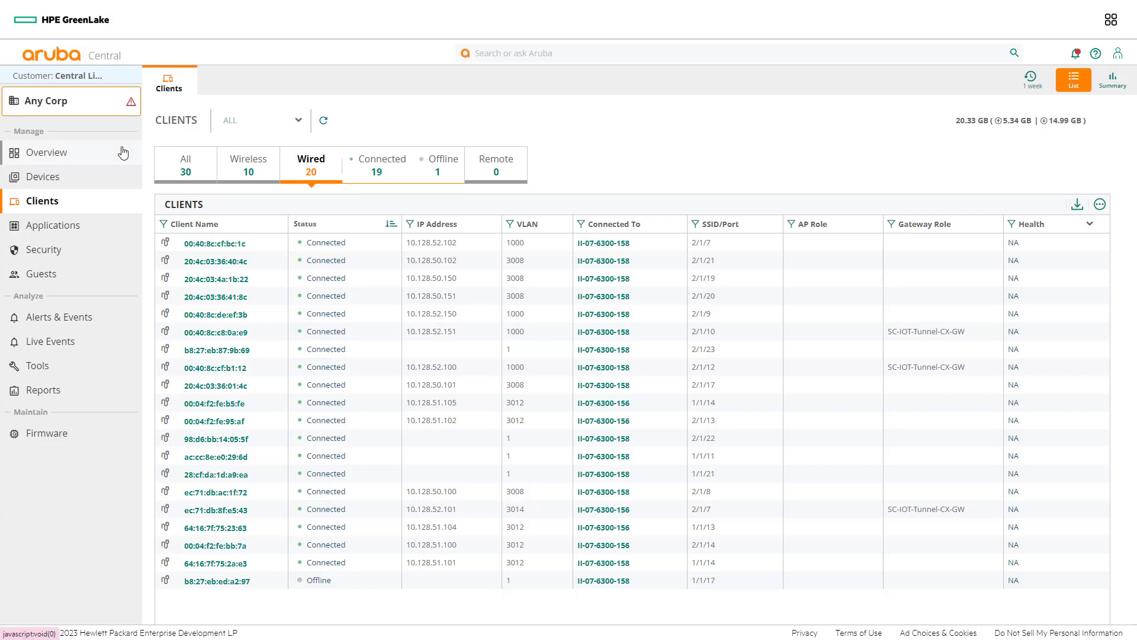
View Any Corp's site health overview with a week of client and bandwidth statistics
click(49, 153)
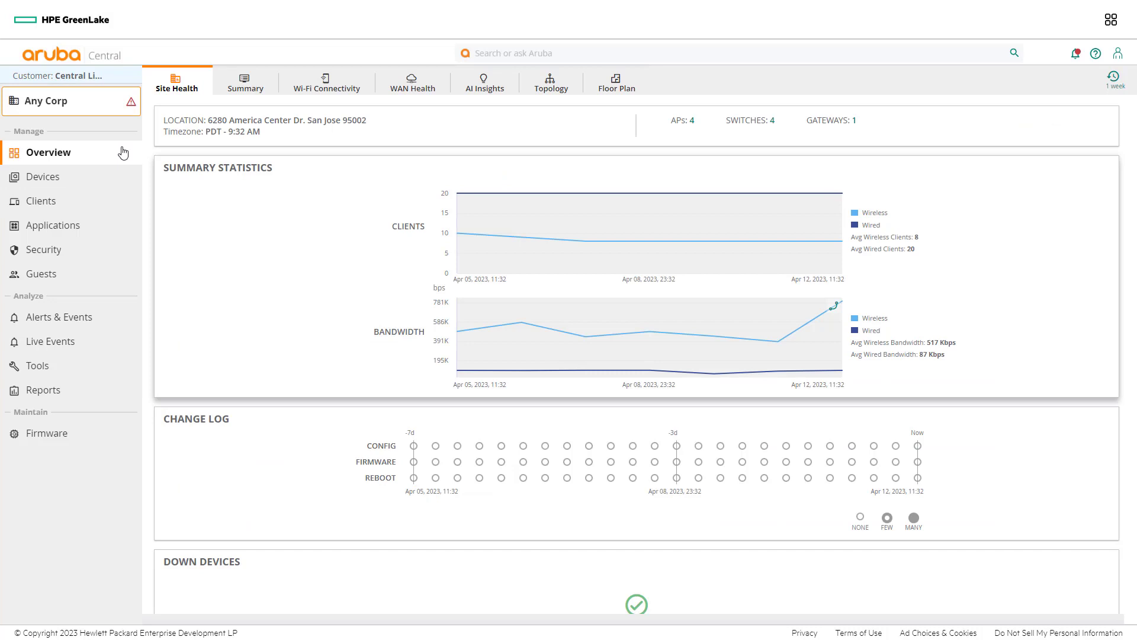
click(178, 82)
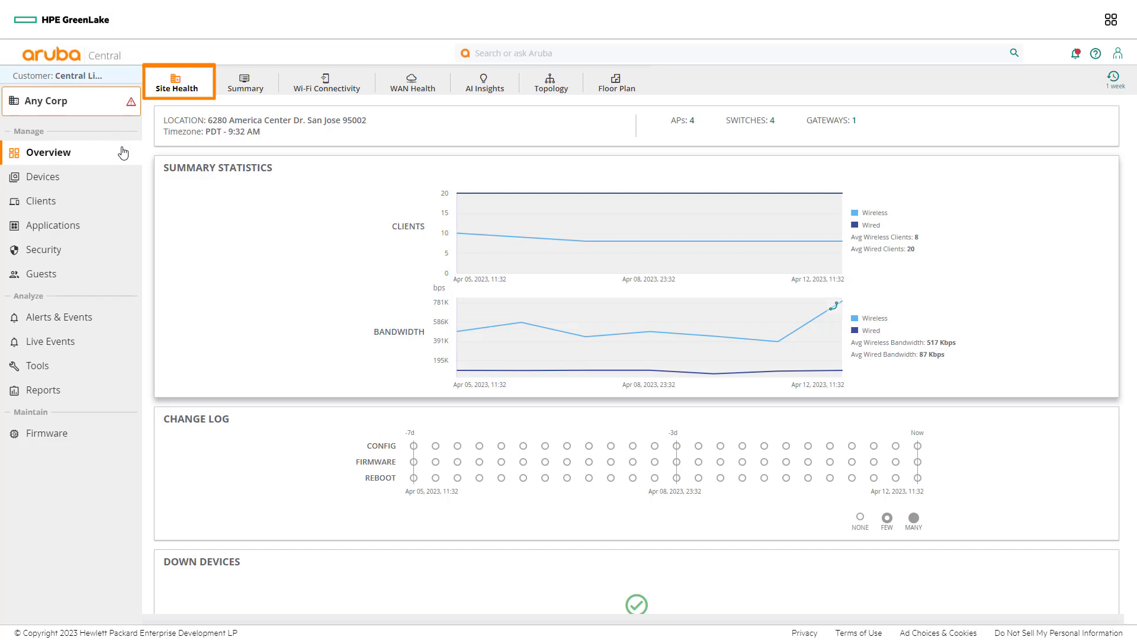
click(1115, 79)
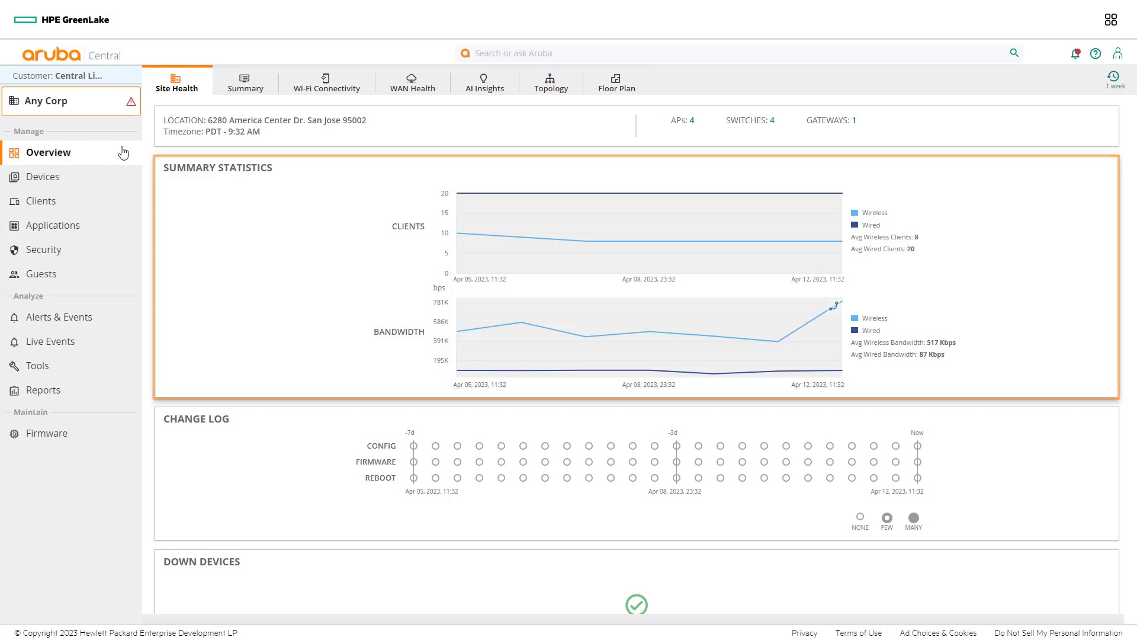
mouse_move(121, 204)
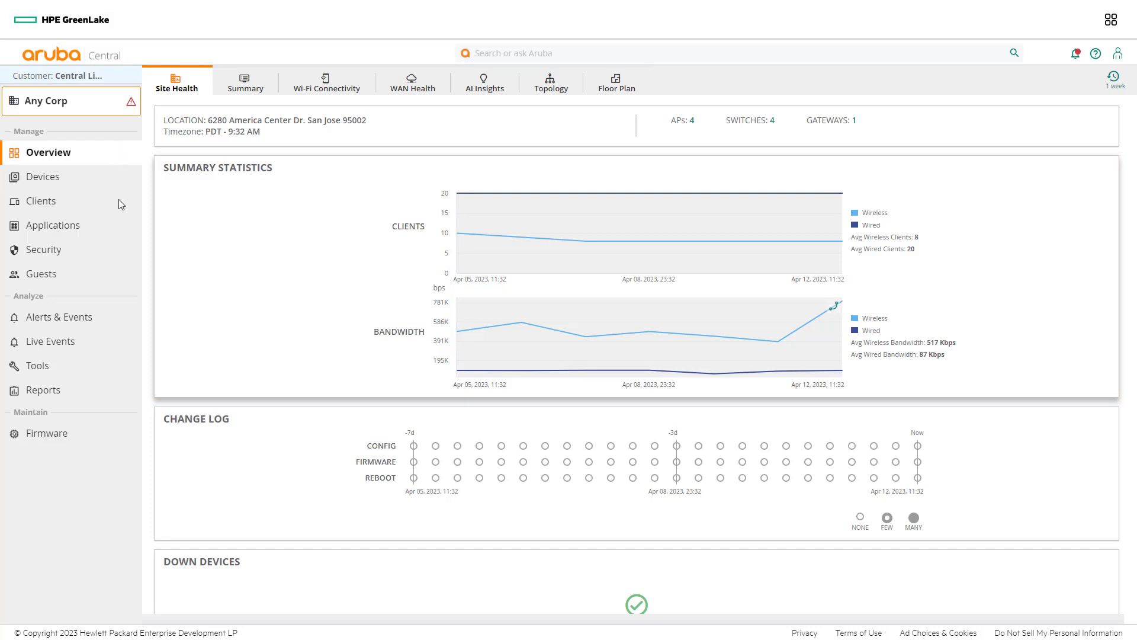
Return to the Any Corp Clients list showing all 30 clients
click(41, 201)
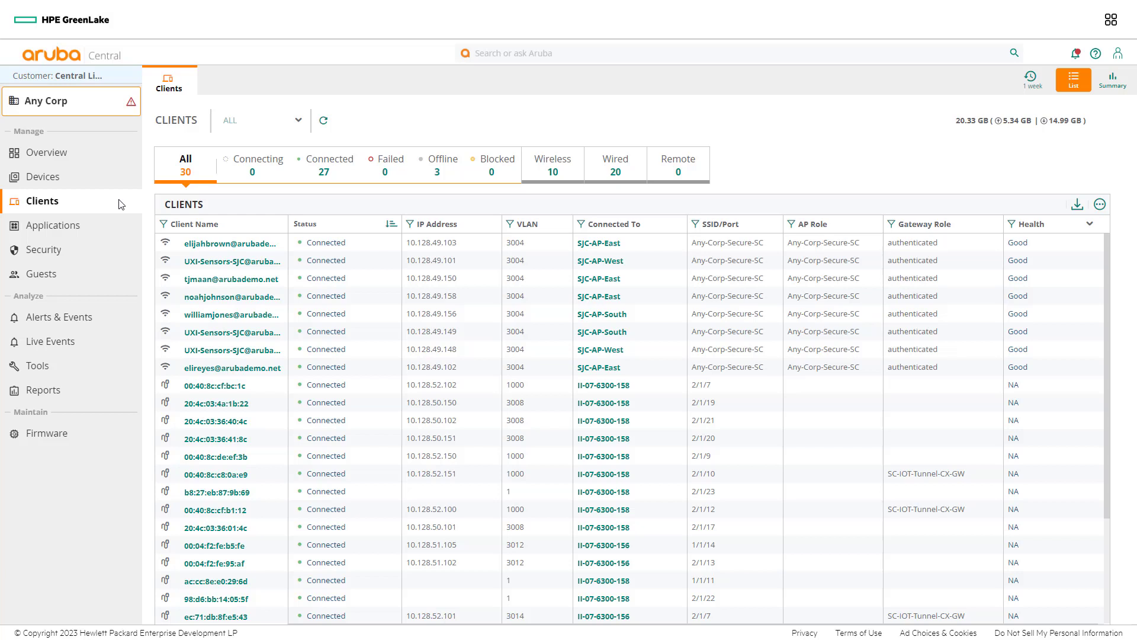
mouse_move(216, 203)
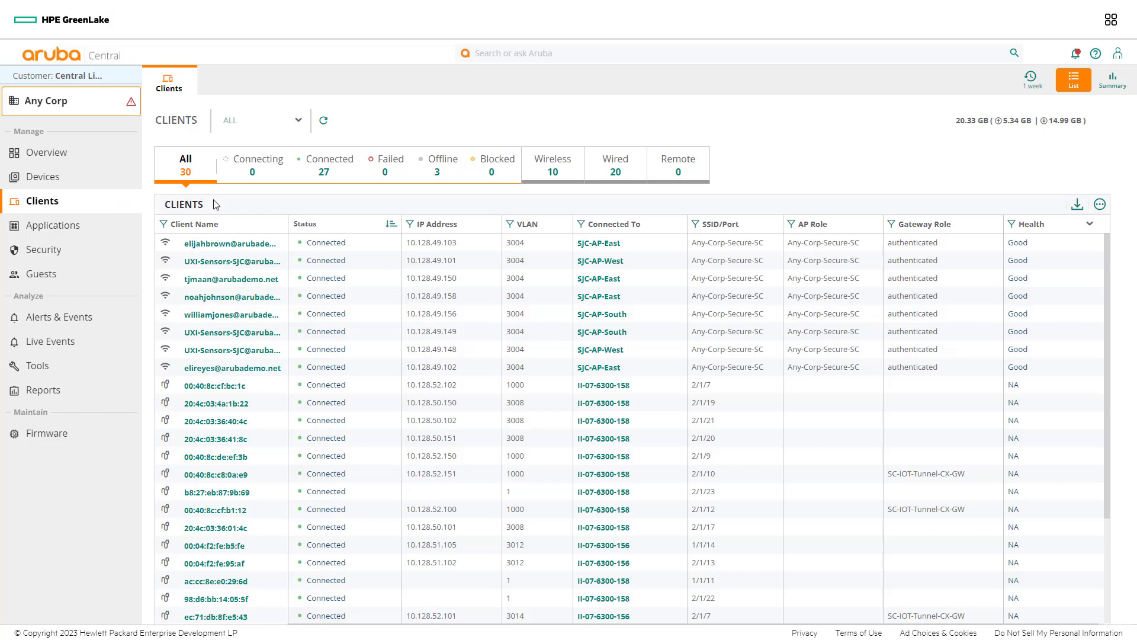
mouse_move(1057, 206)
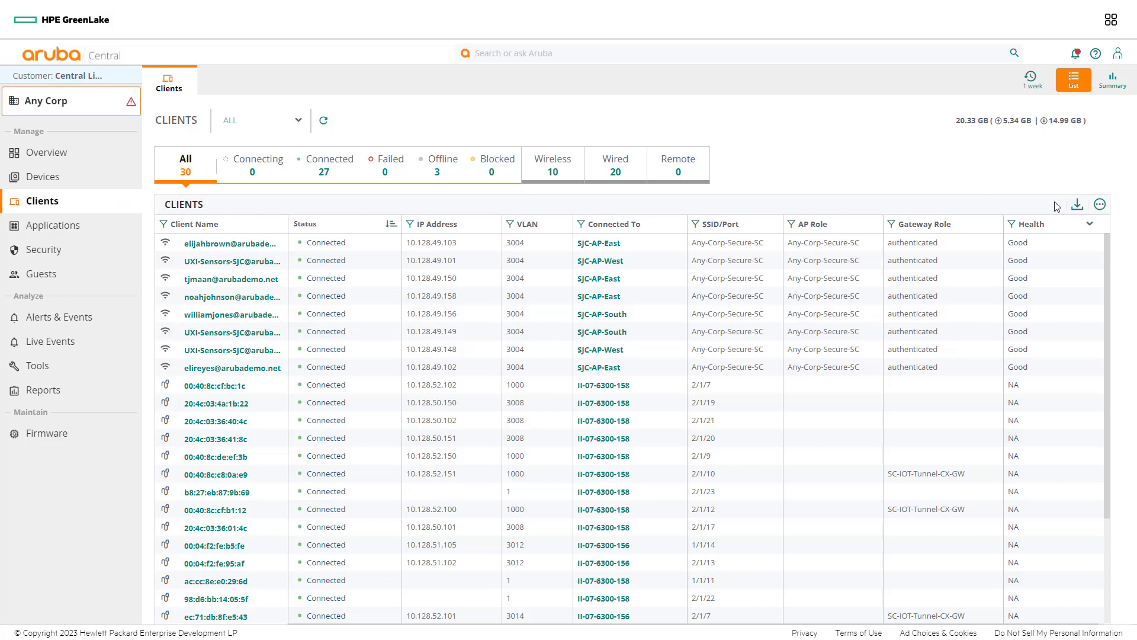